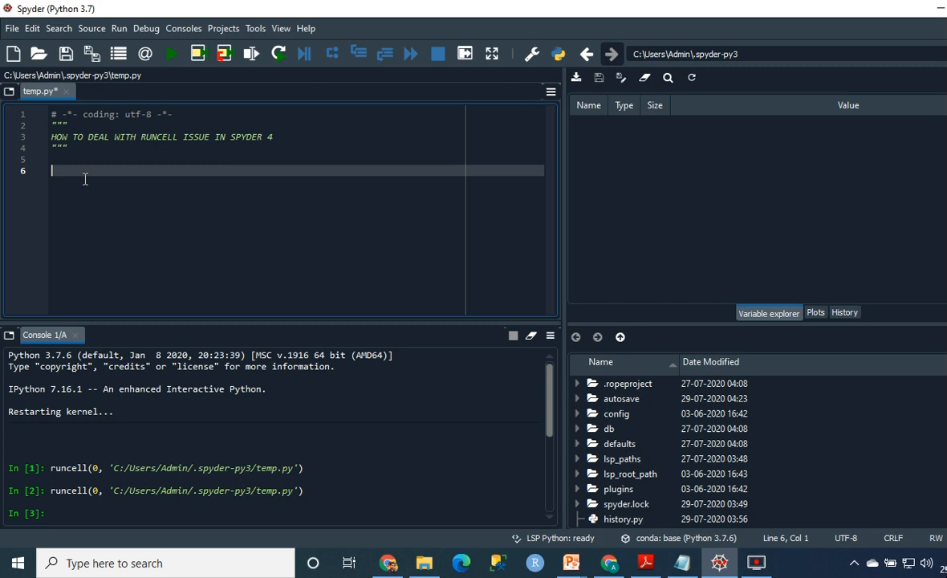
Step: Add the expression 2+2 on line 6 of temp.py and rerun the cell
{"action": "type", "text": "2+"}
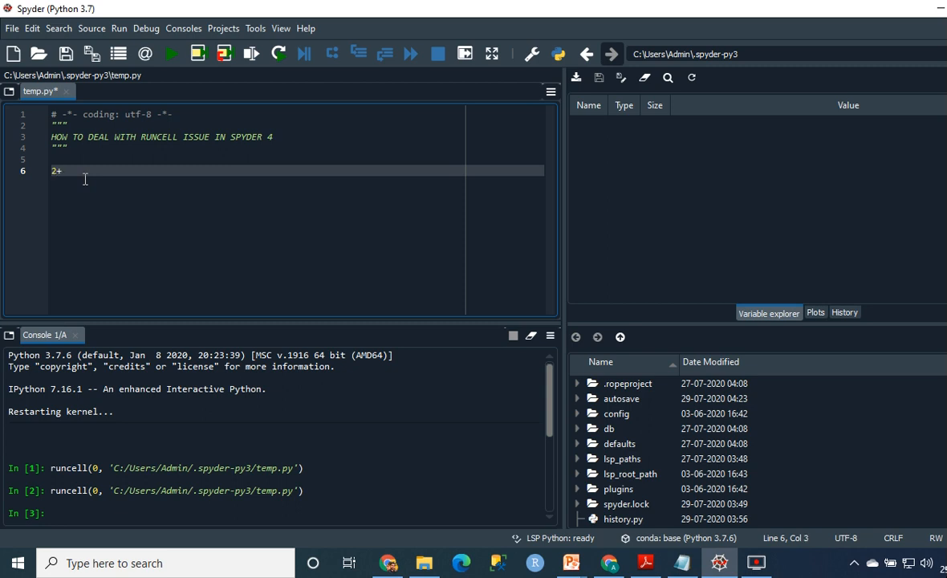
{"action": "type", "text": "2"}
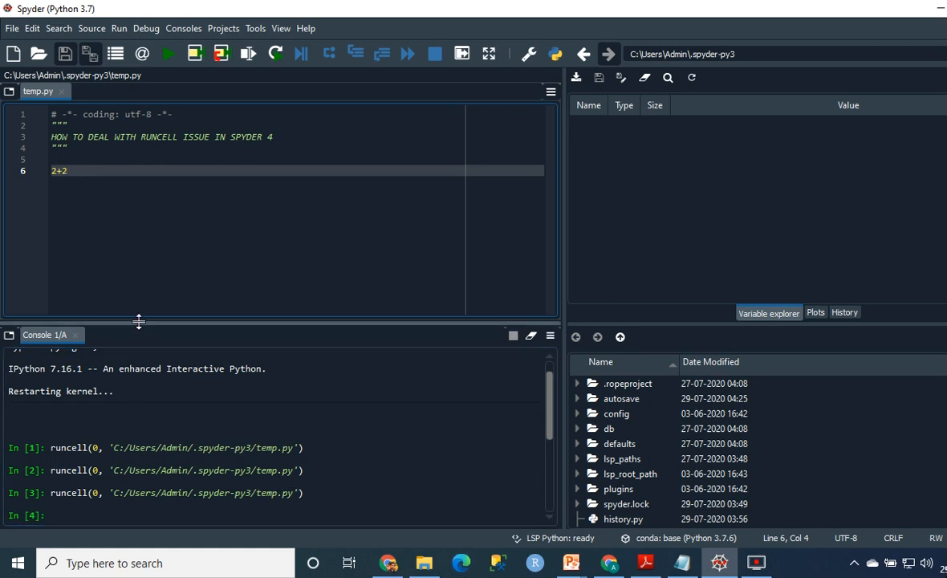
{"action": "mouse_move", "coordinate": [145, 312]}
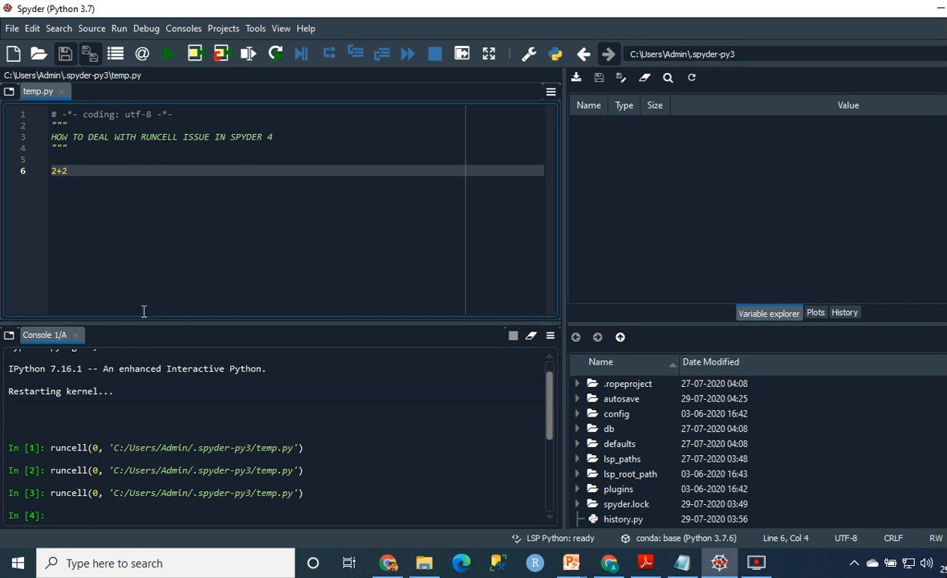
{"action": "mouse_move", "coordinate": [122, 223]}
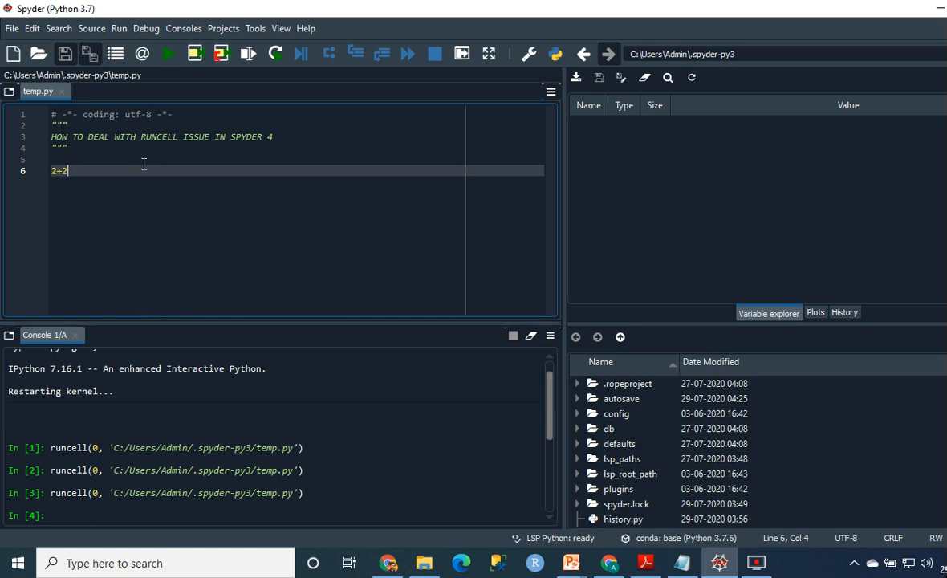
{"action": "mouse_move", "coordinate": [175, 163]}
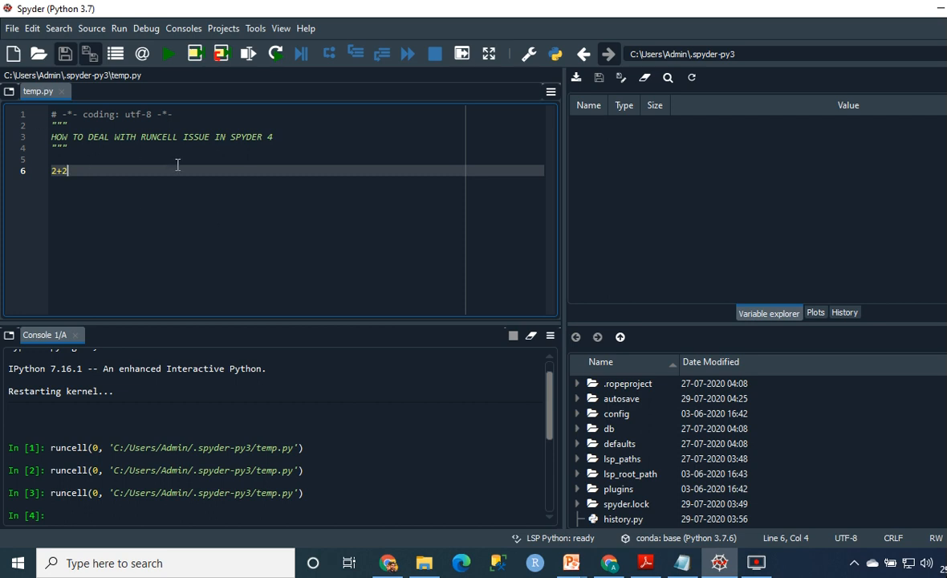
Step: Run the 2+2 line alone so the console prints 4, then return to the editor
{"action": "type", "text": "2+2"}
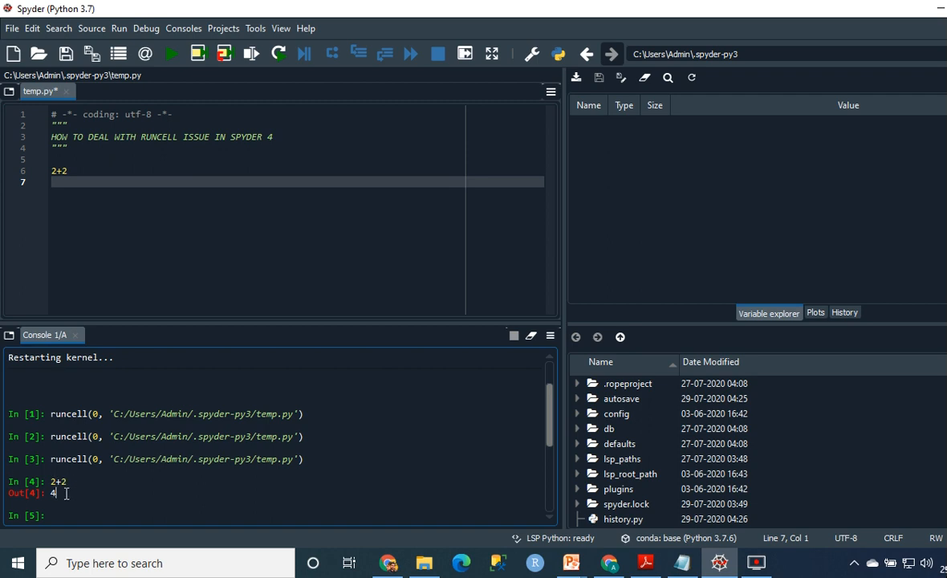
{"action": "left_click", "coordinate": [119, 179]}
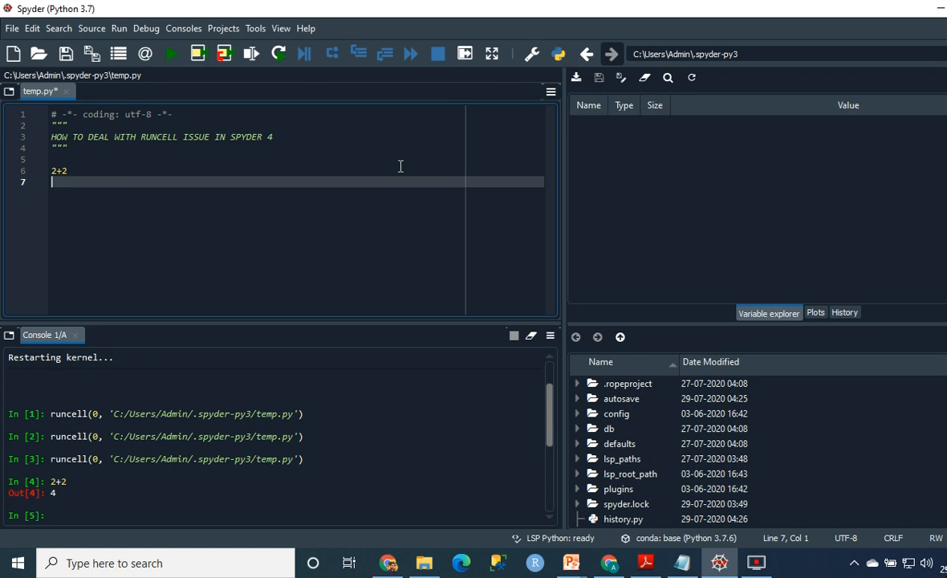
{"action": "left_click", "coordinate": [143, 170]}
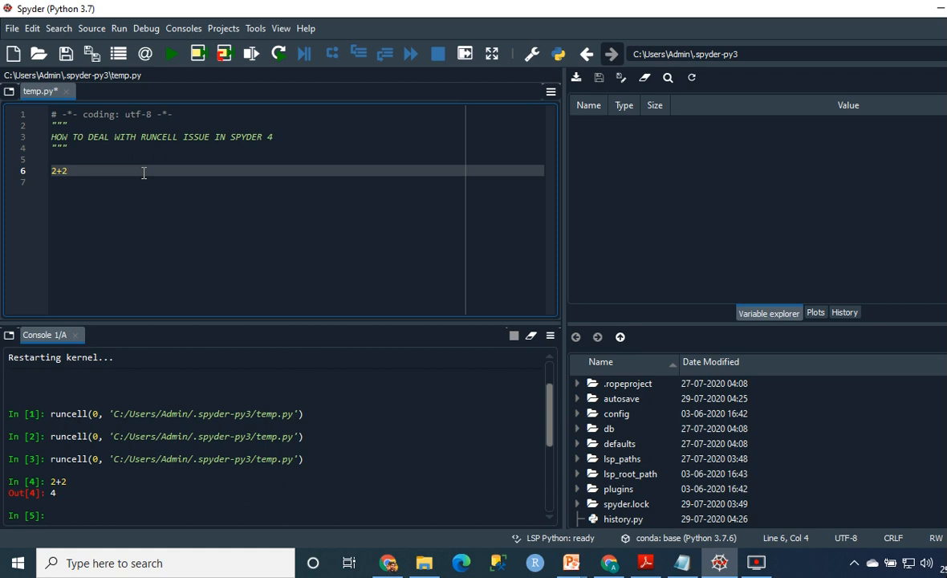
Step: Reach the Keyboard shortcuts page of Spyder's Preferences via the Tools menu
{"action": "left_click", "coordinate": [256, 29]}
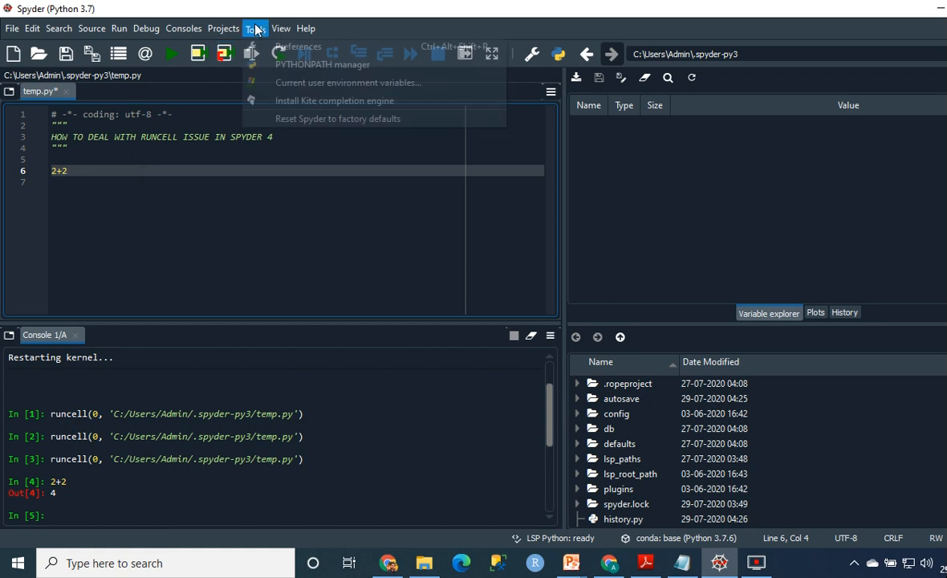
{"action": "left_click", "coordinate": [372, 122]}
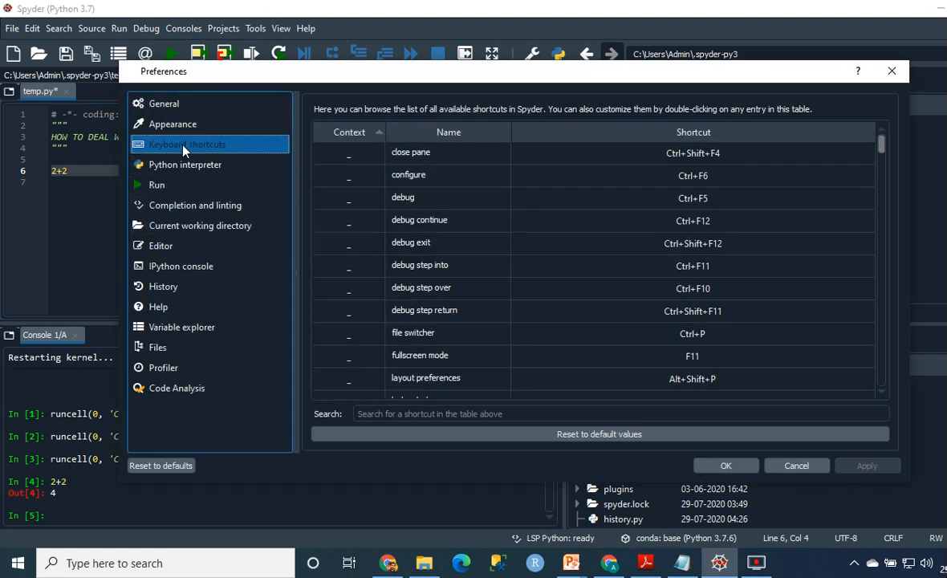
{"action": "left_click", "coordinate": [171, 124]}
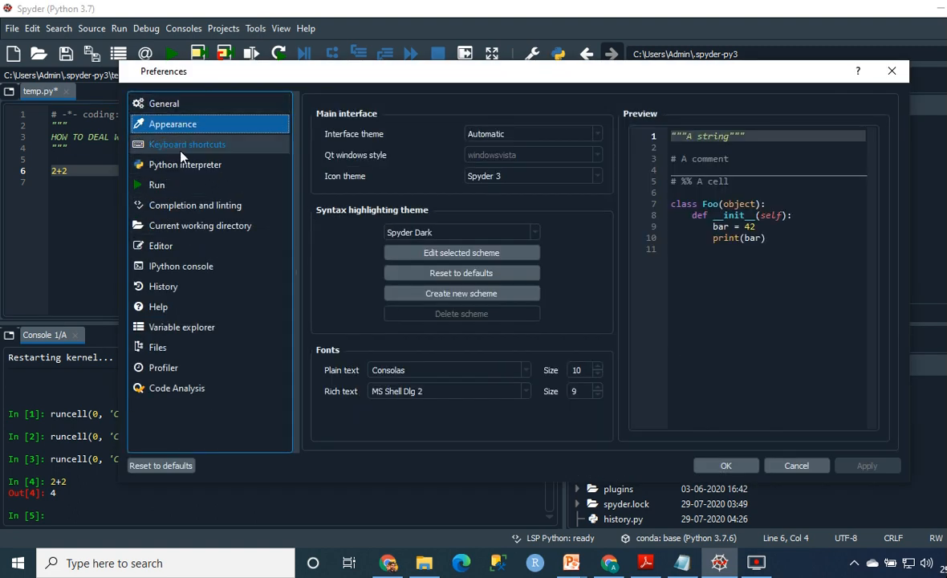
{"action": "left_click", "coordinate": [186, 144]}
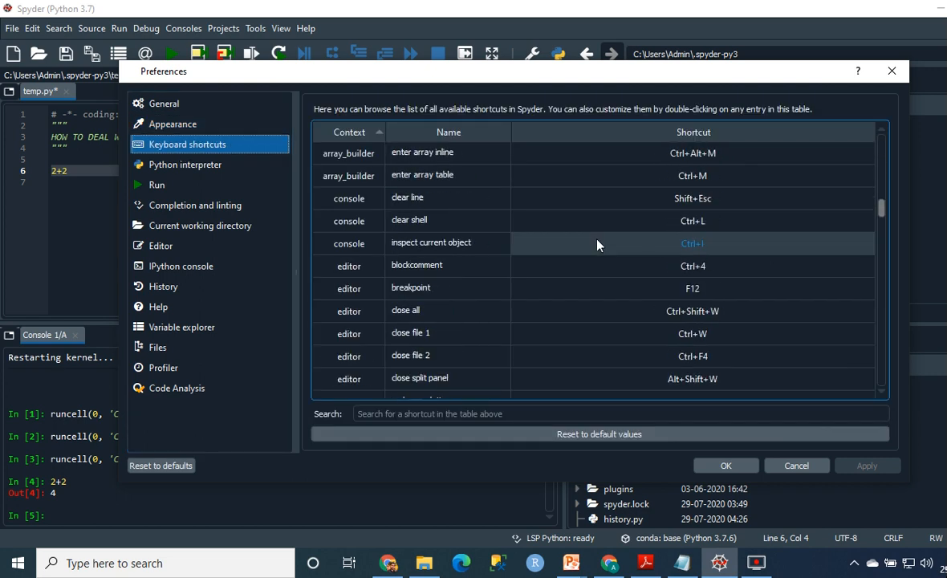
Step: Scroll the shortcut list down to the editor's run selection entry (F9)
{"action": "scroll", "scroll_direction": "down", "scroll_amount": 3}
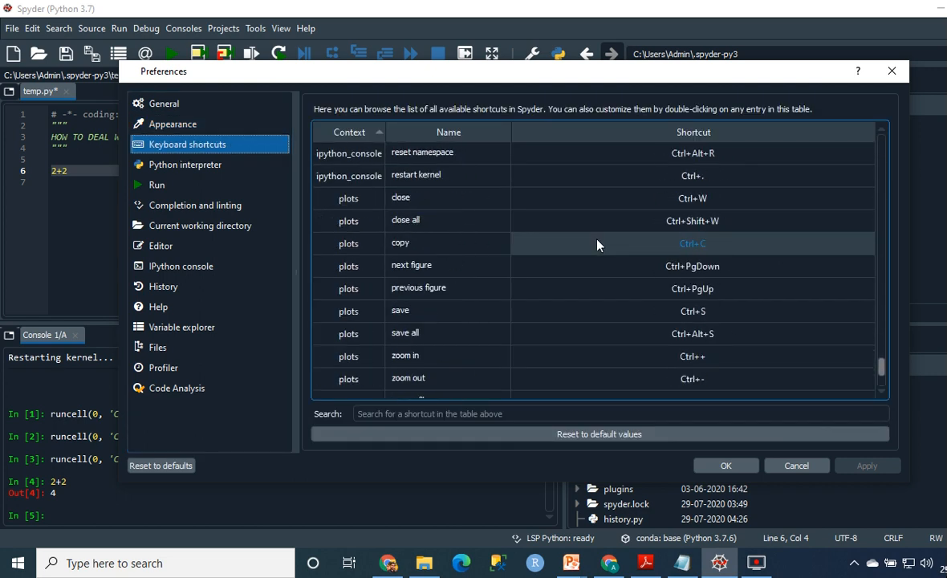
{"action": "scroll", "scroll_direction": "down", "scroll_amount": 3}
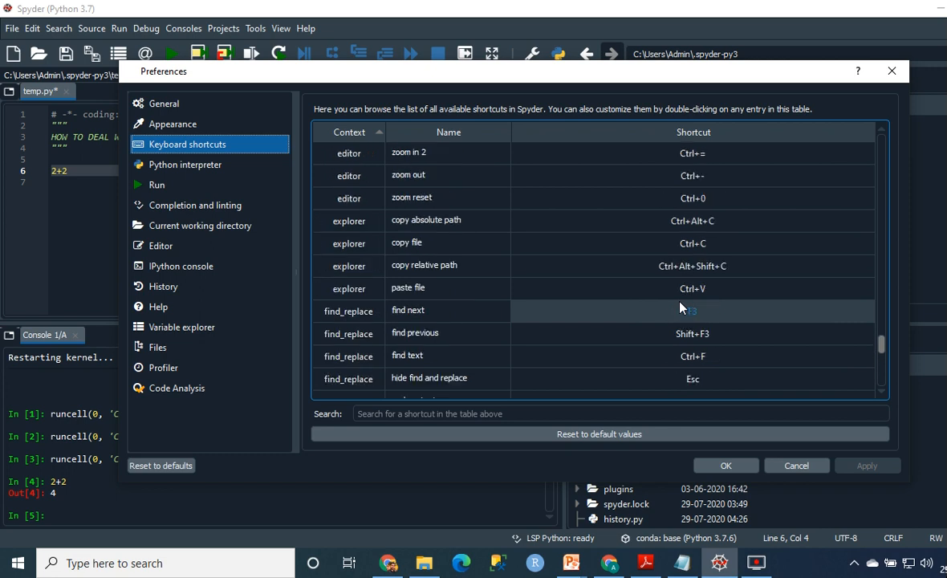
{"action": "scroll", "scroll_direction": "down", "scroll_amount": 3}
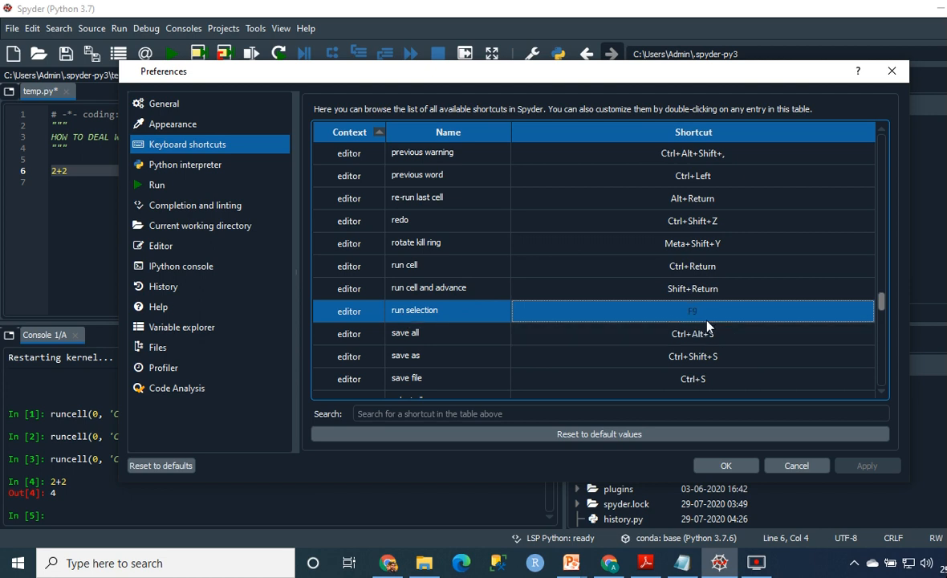
Step: Record Ctrl+Return as the new run selection shortcut, conflicting with run cell
{"action": "double_click", "coordinate": [691, 311]}
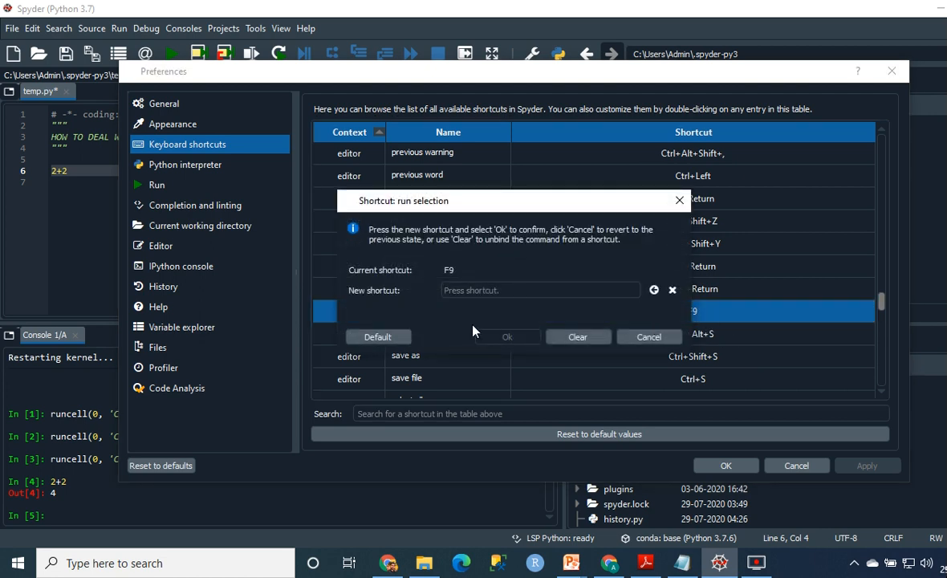
{"action": "left_click", "coordinate": [540, 289]}
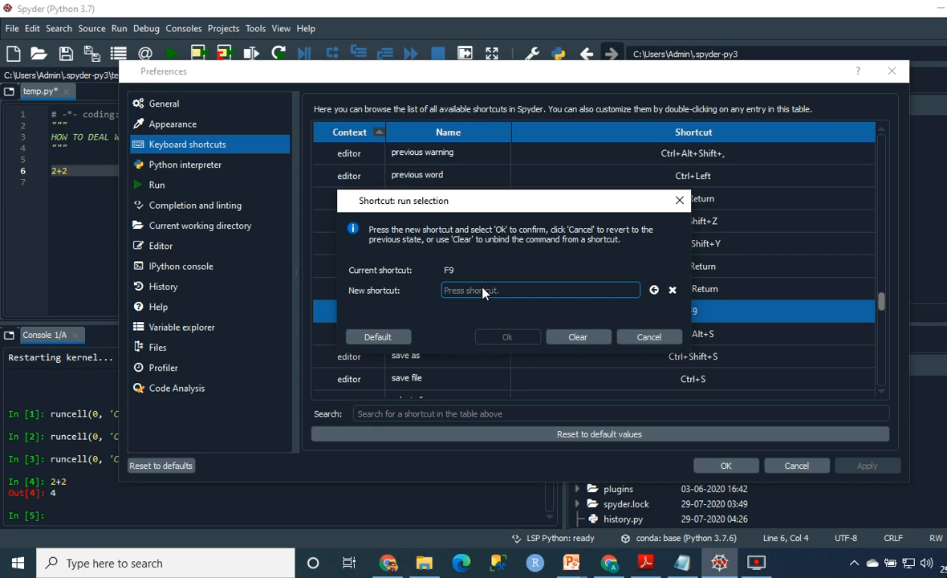
{"action": "key", "text": "ctrl+Return"}
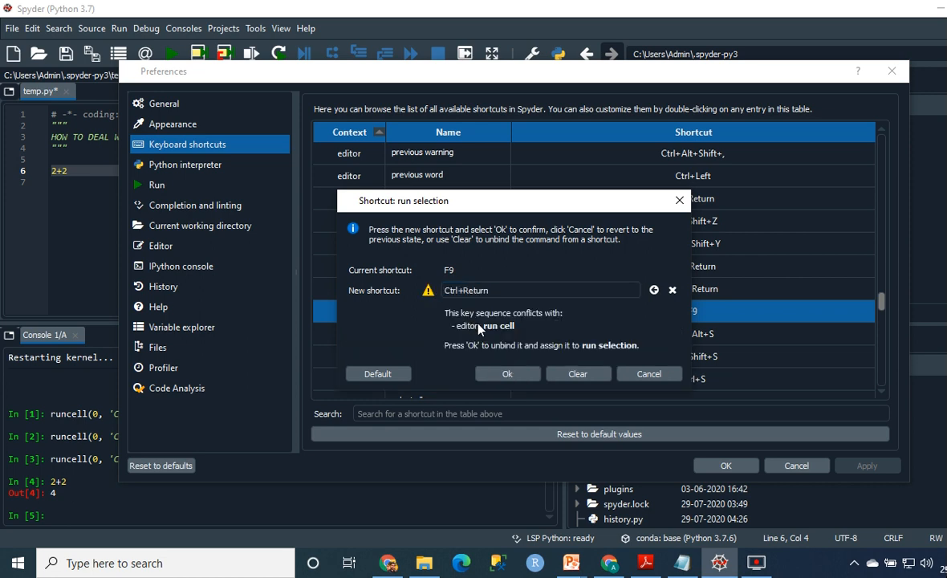
{"action": "mouse_move", "coordinate": [485, 337]}
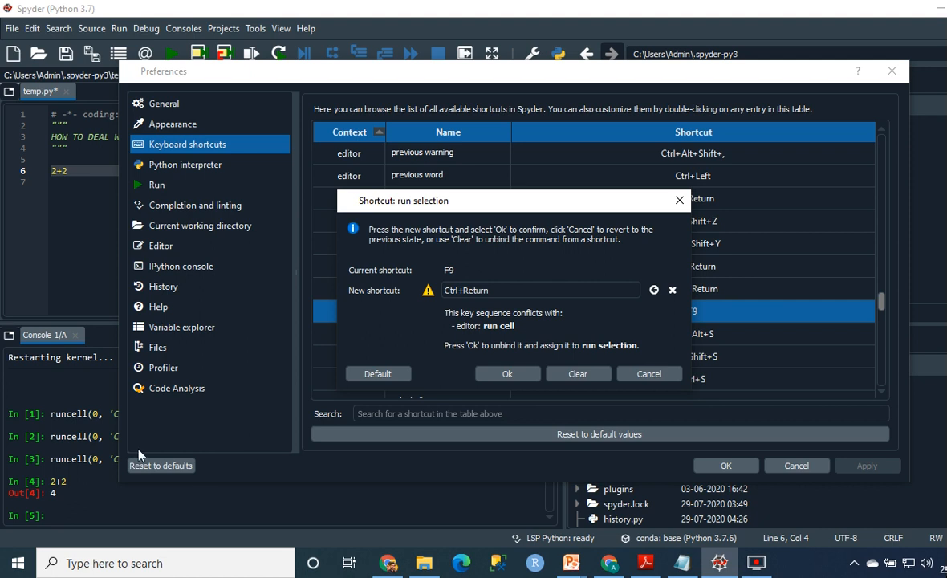
{"action": "mouse_move", "coordinate": [613, 253]}
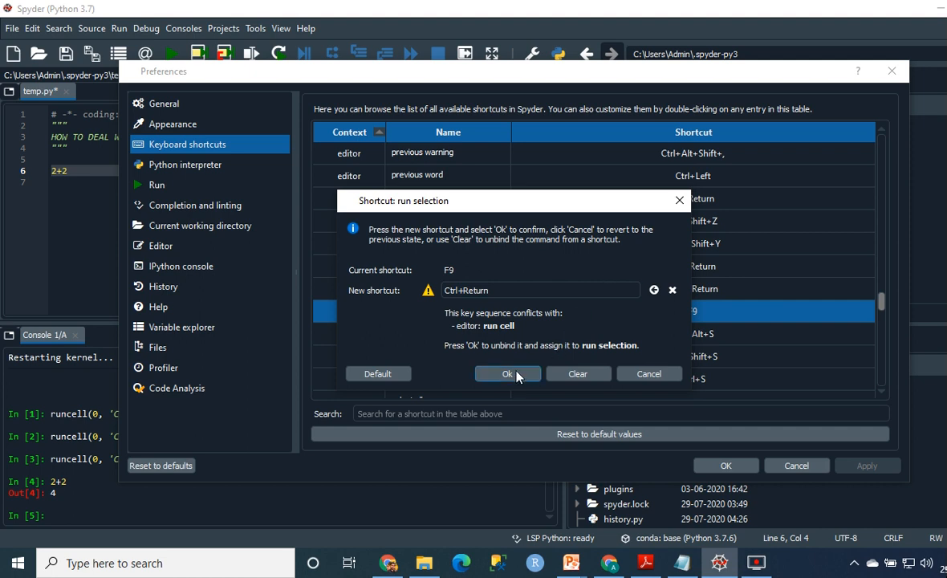
{"action": "mouse_move", "coordinate": [576, 270]}
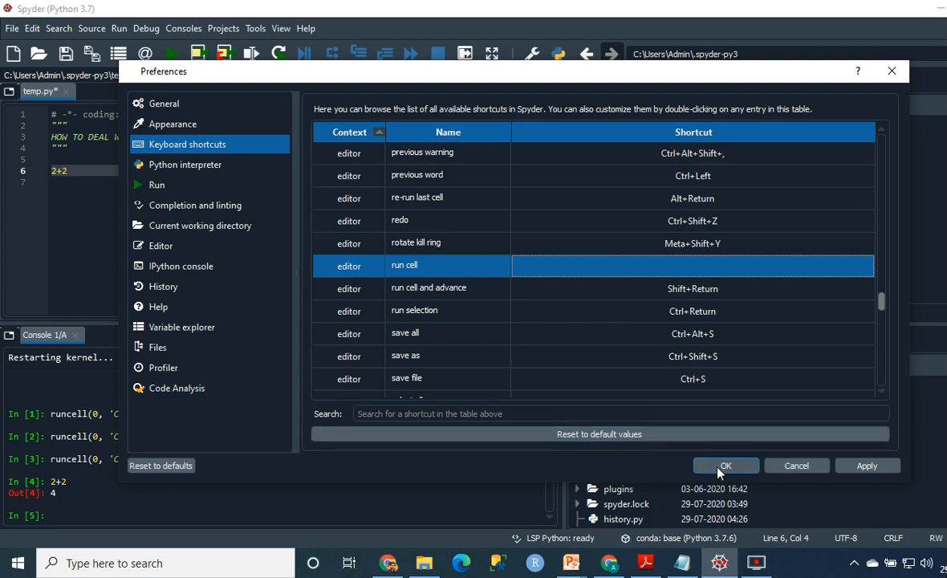
Step: Assign F9 to the unbound run cell command and apply the Preferences changes
{"action": "double_click", "coordinate": [404, 265]}
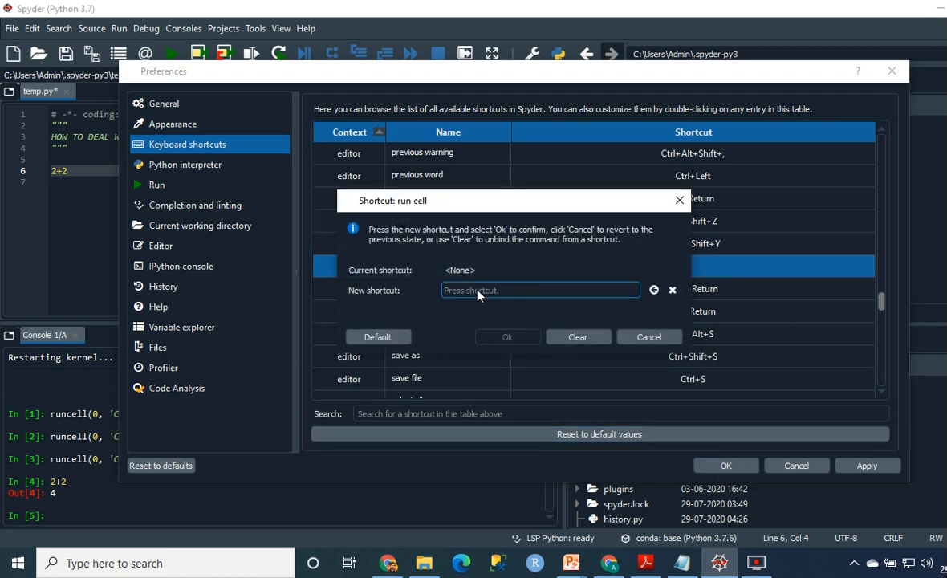
{"action": "key", "text": "F9"}
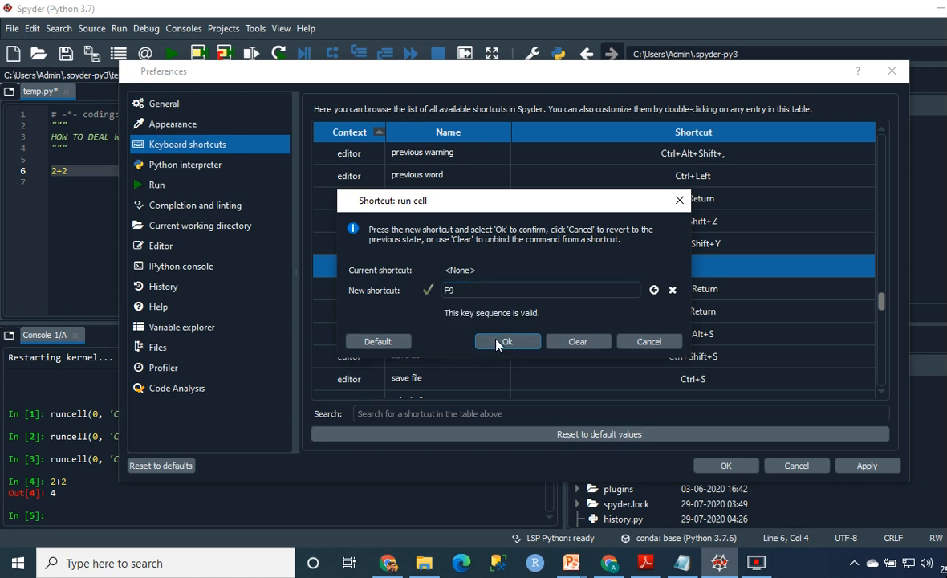
{"action": "left_click", "coordinate": [507, 340]}
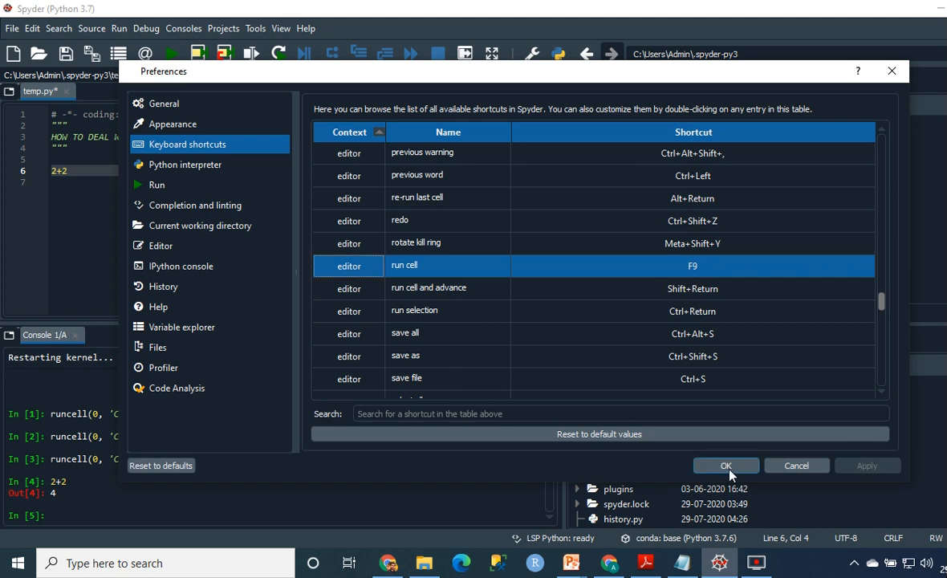
{"action": "left_click", "coordinate": [726, 466]}
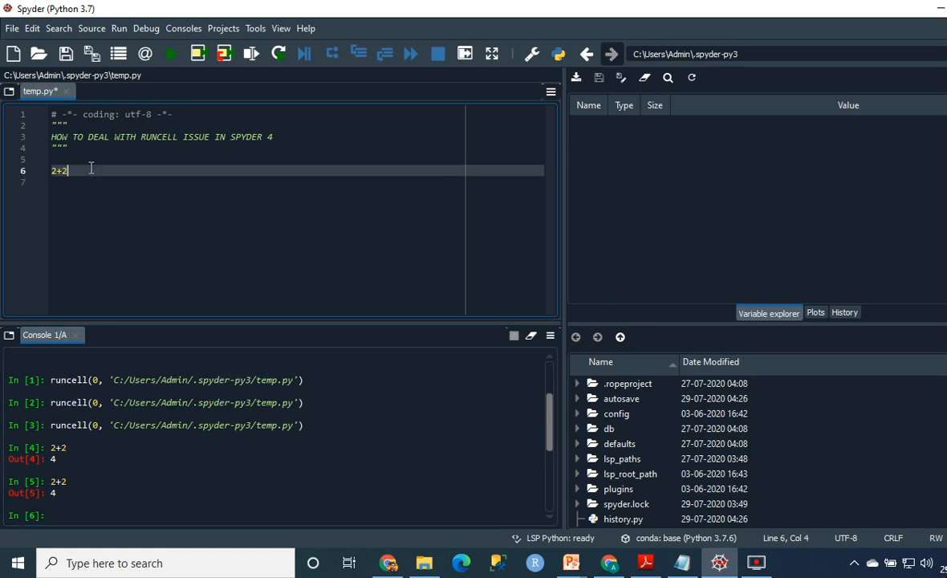
Step: Focus temp.py and run the current cell with the new F9 shortcut
{"action": "left_click", "coordinate": [196, 55]}
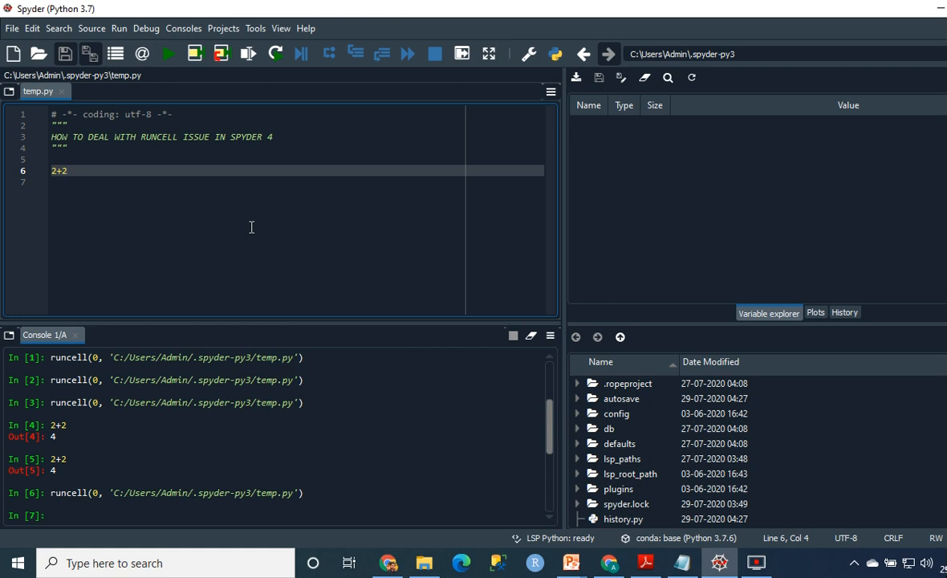
{"action": "left_click", "coordinate": [68, 170]}
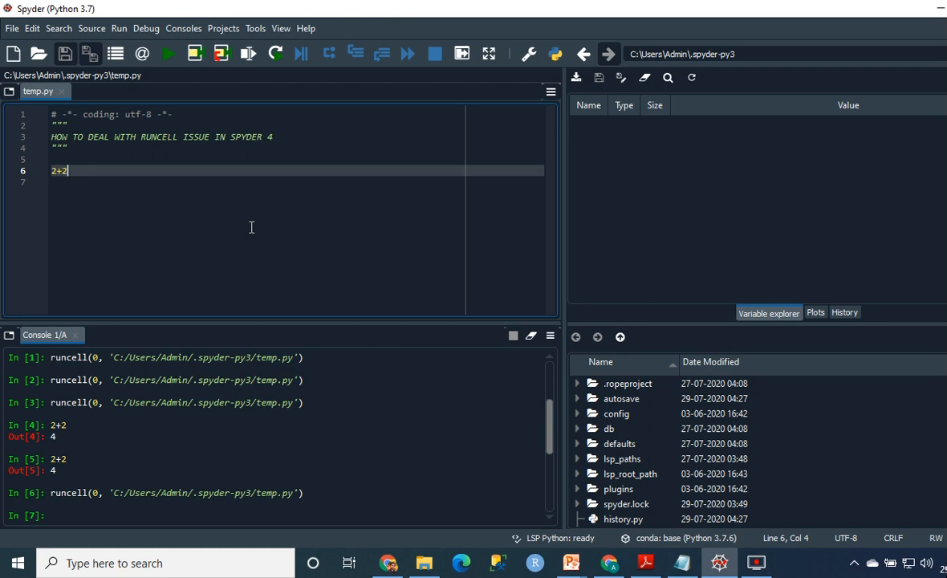
{"action": "mouse_move", "coordinate": [260, 228]}
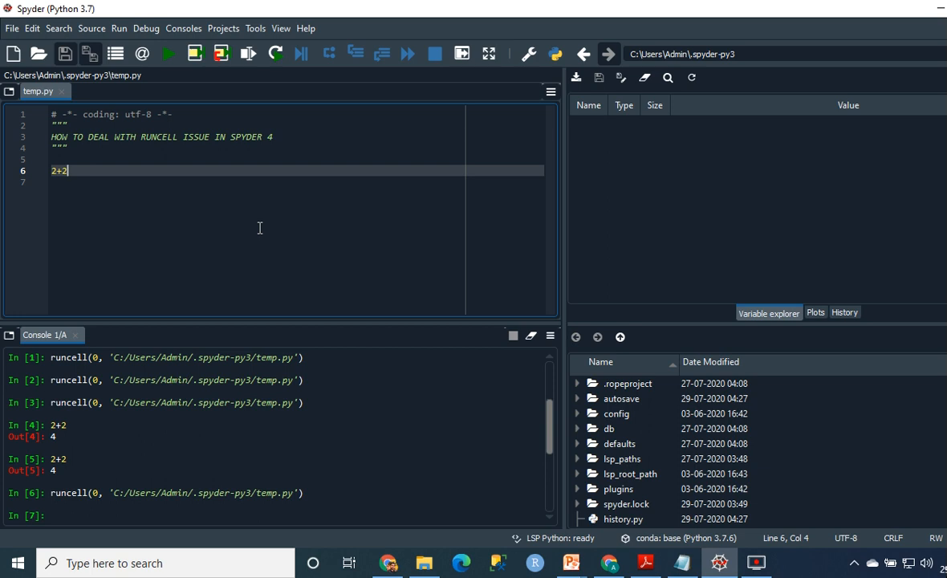